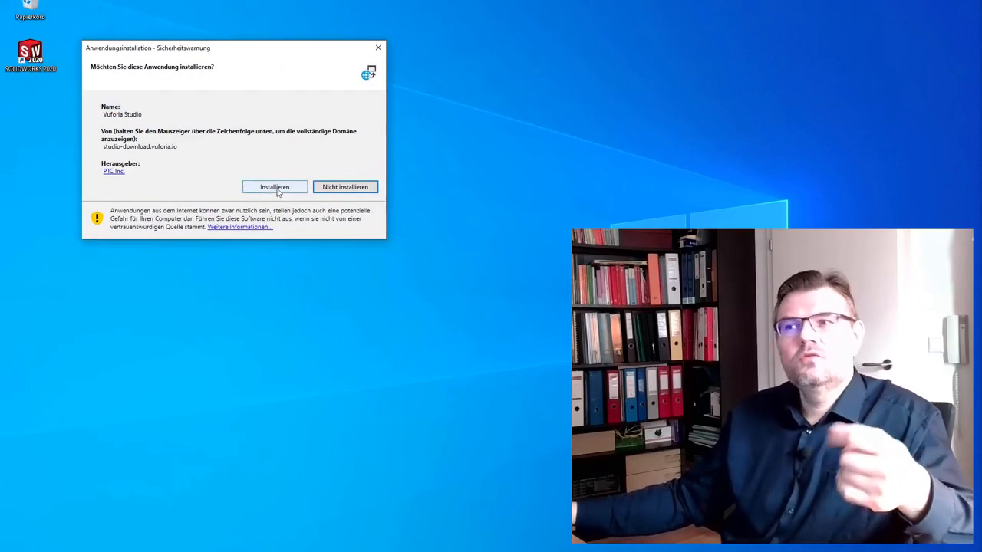
# - Approve the security warning to install the Vuforia Studio application published by PTC
pyautogui.click(273, 187)
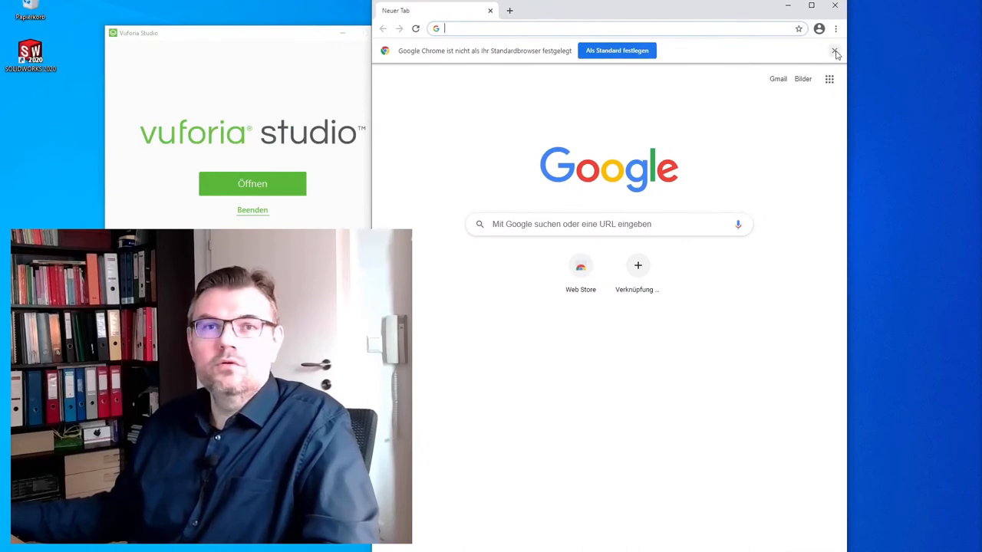
# - Dismiss Chrome's default-browser notice and navigate to localhost:3000
pyautogui.click(834, 54)
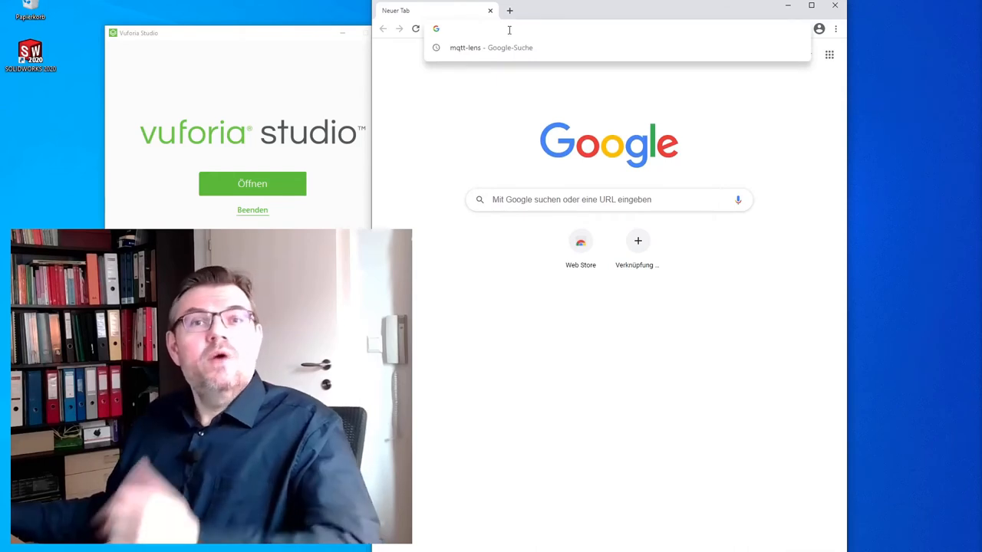
pyautogui.write('localhost')
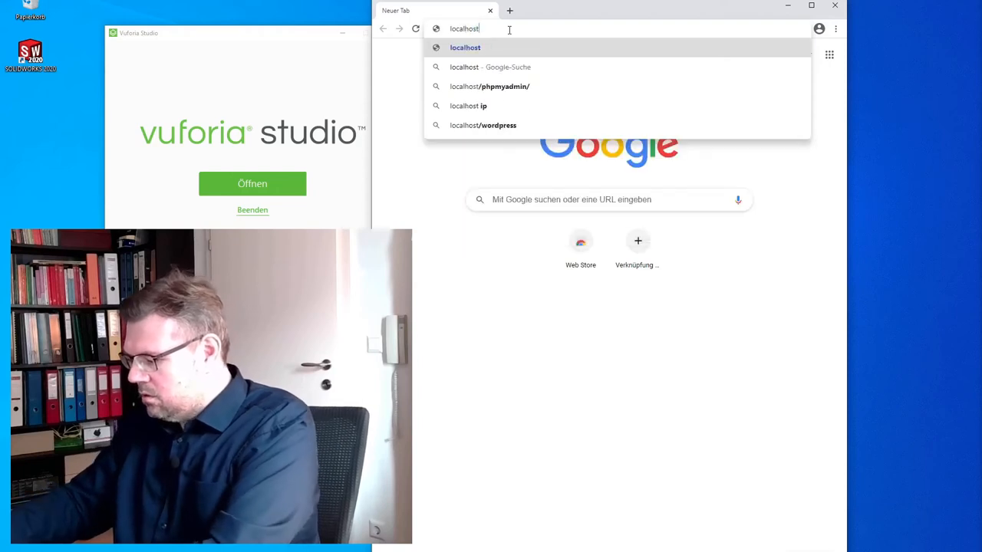
pyautogui.write(':')
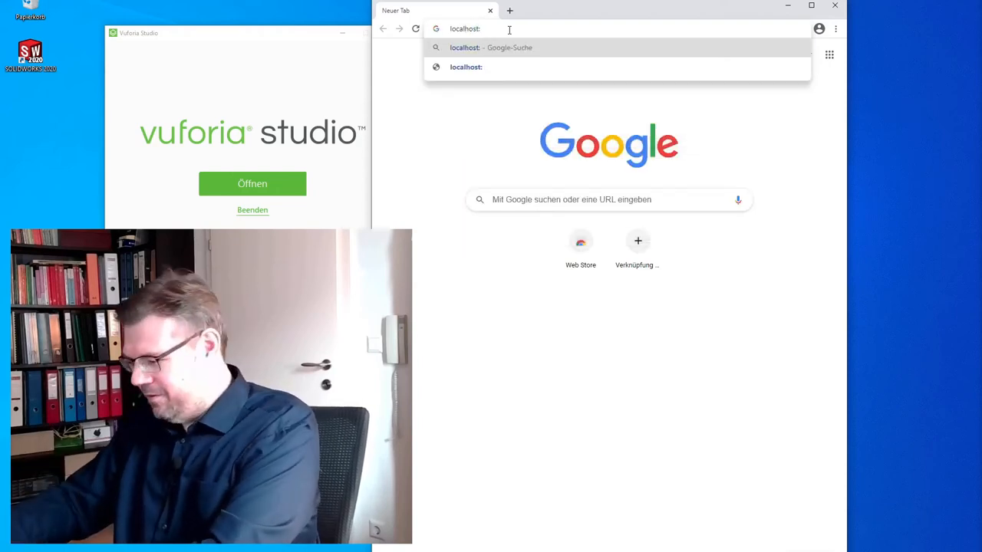
pyautogui.write('3000/home')
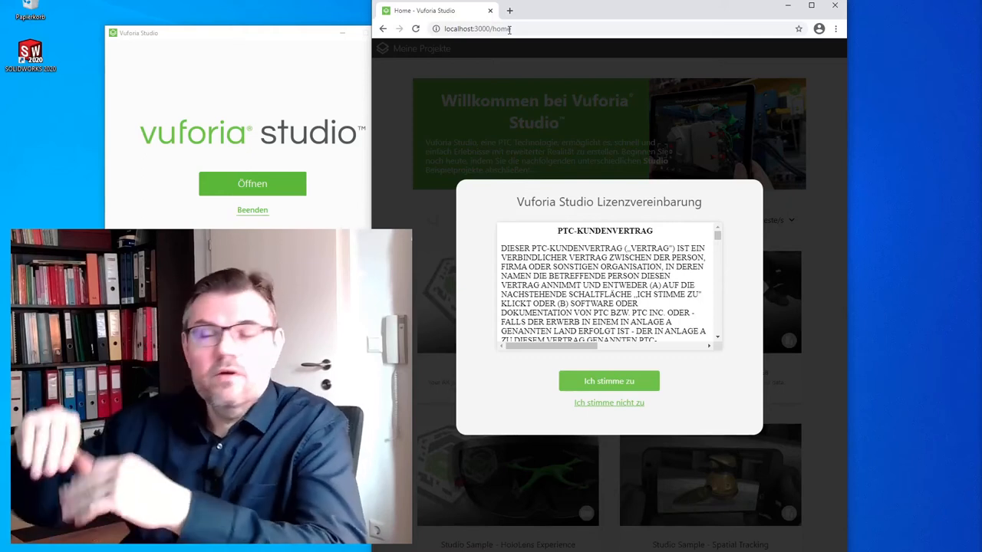
pyautogui.moveTo(608, 381)
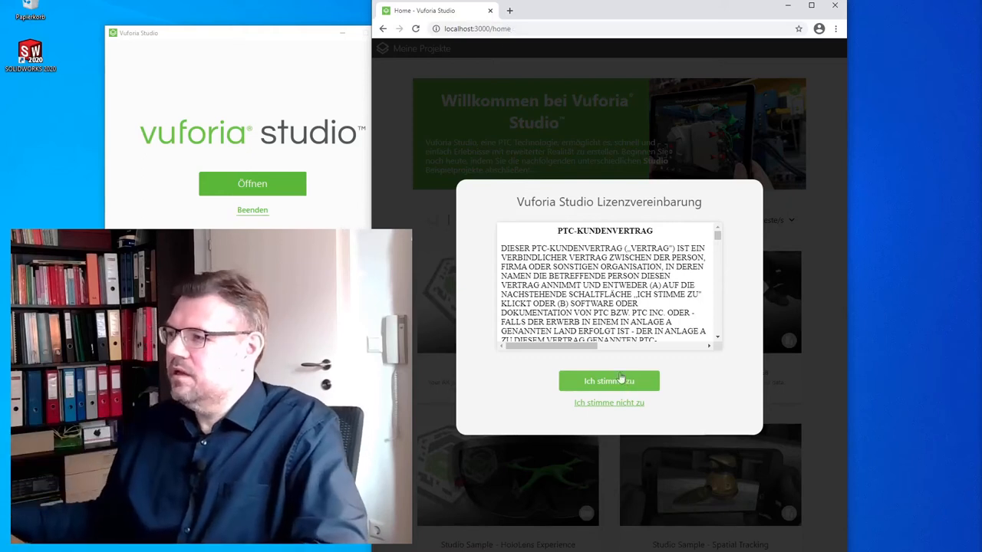
pyautogui.click(609, 381)
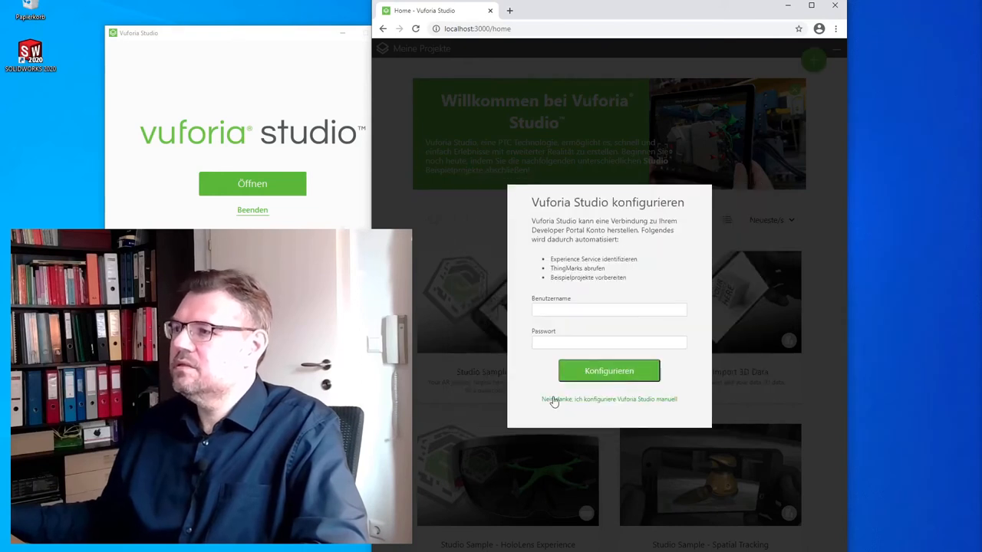
pyautogui.moveTo(579, 405)
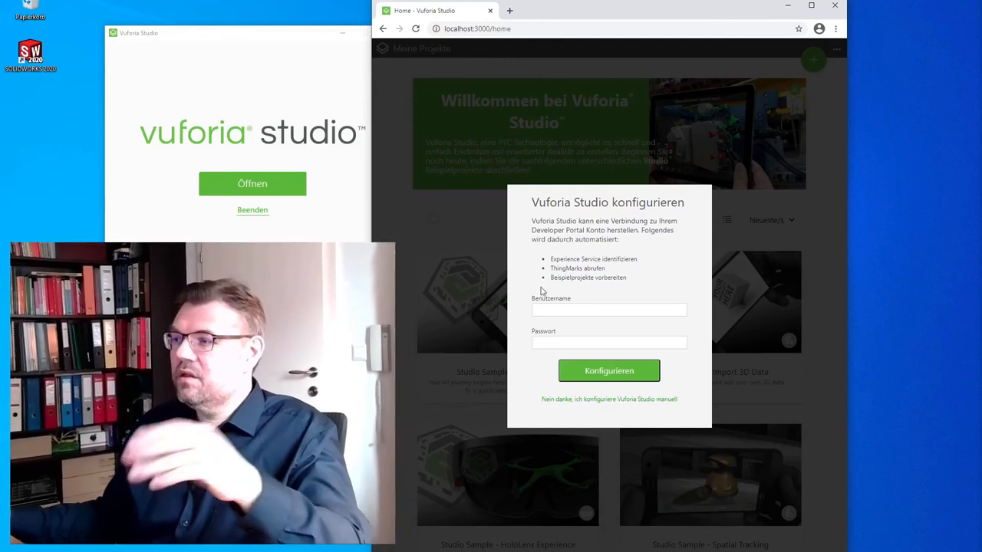
pyautogui.moveTo(586, 422)
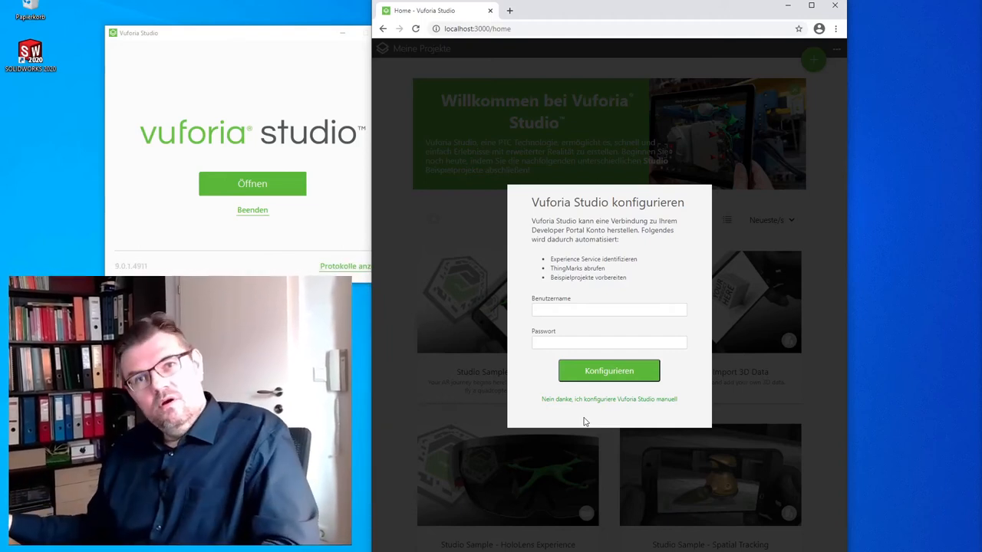
pyautogui.moveTo(595, 408)
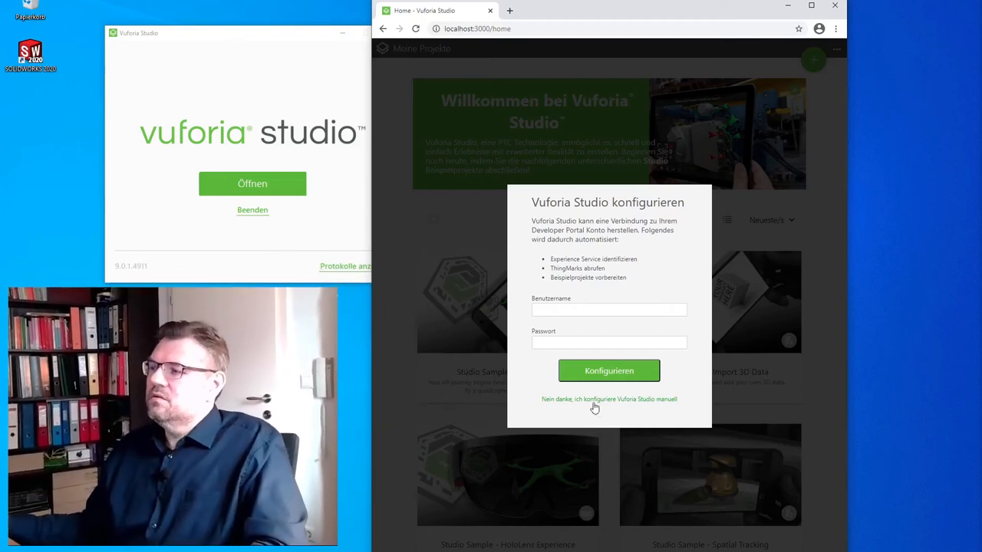
# - Choose 'Nein danke, ich konfiguriere Vuforia Studio manuell', minimize the launcher and maximize Chrome
pyautogui.click(607, 399)
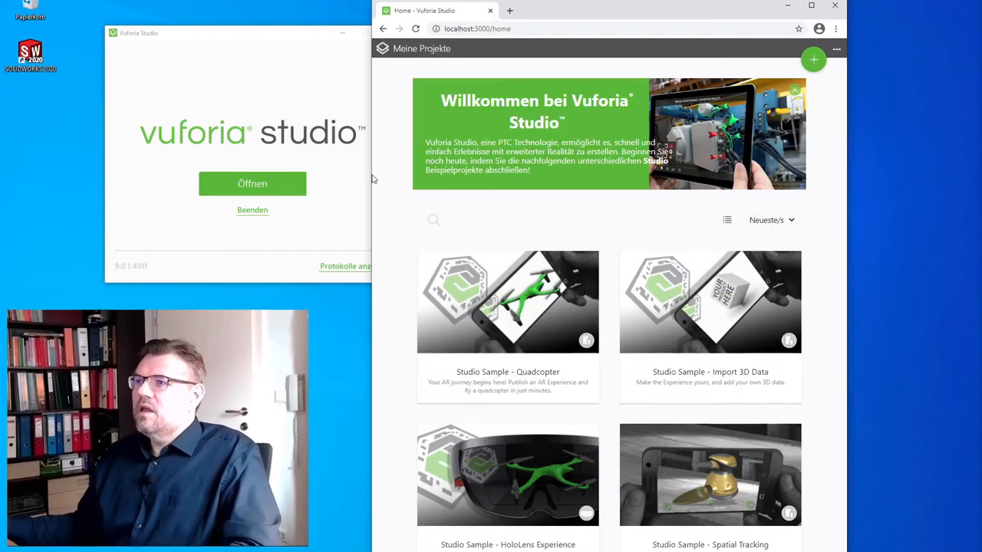
pyautogui.click(251, 130)
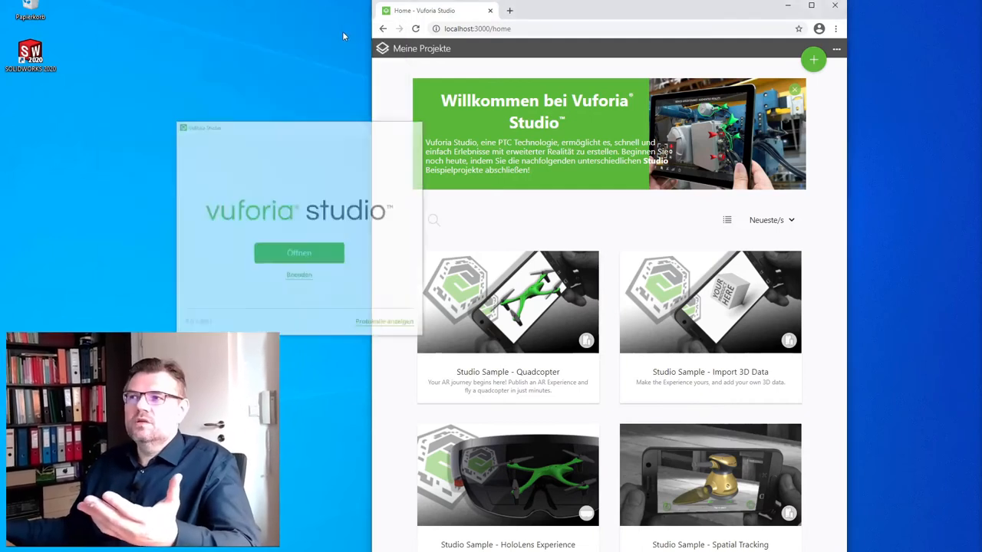
pyautogui.click(810, 6)
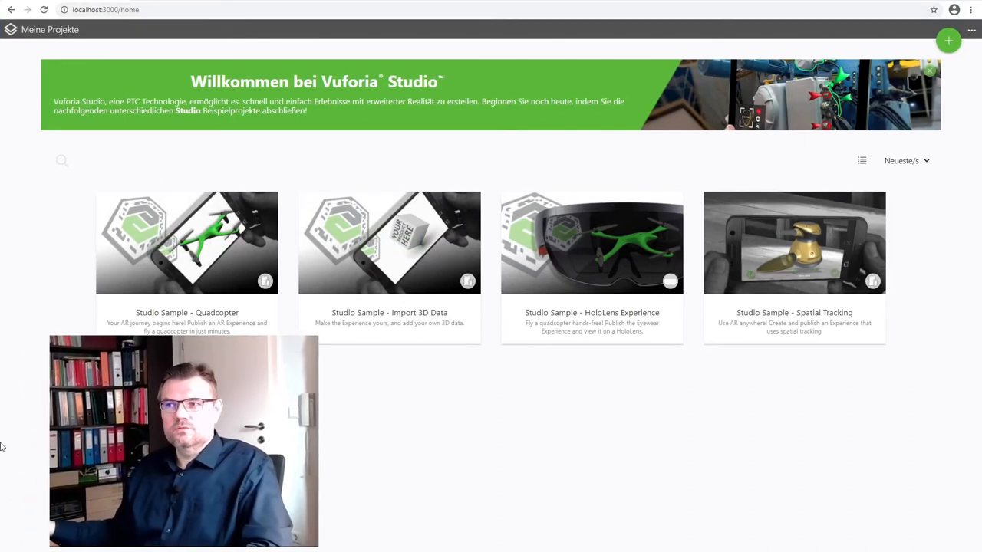
pyautogui.moveTo(389, 242)
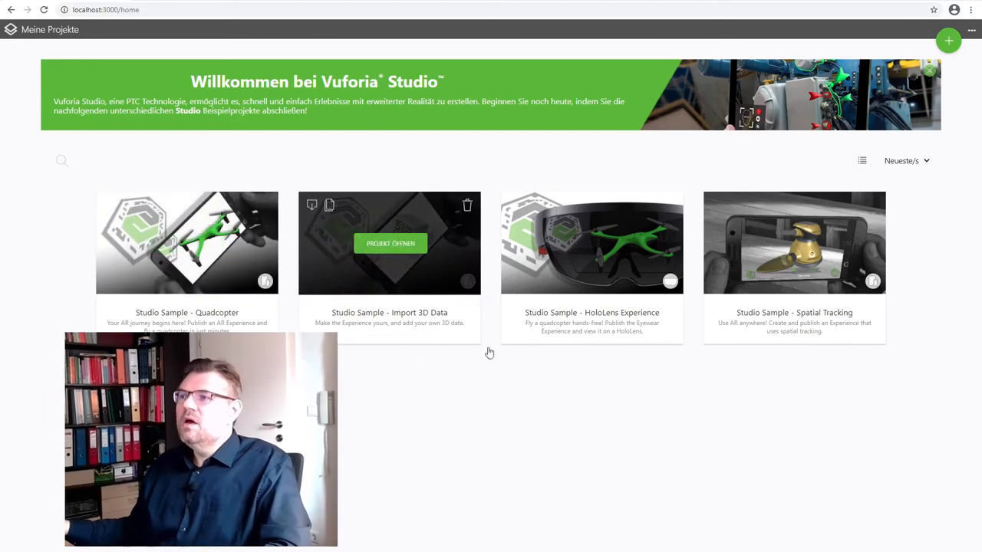
pyautogui.moveTo(463, 381)
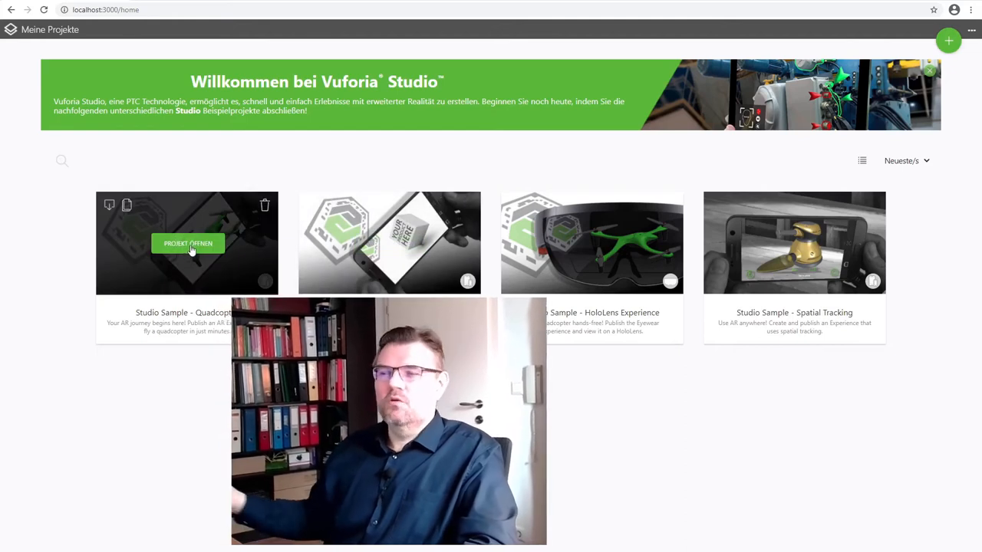
pyautogui.moveTo(239, 351)
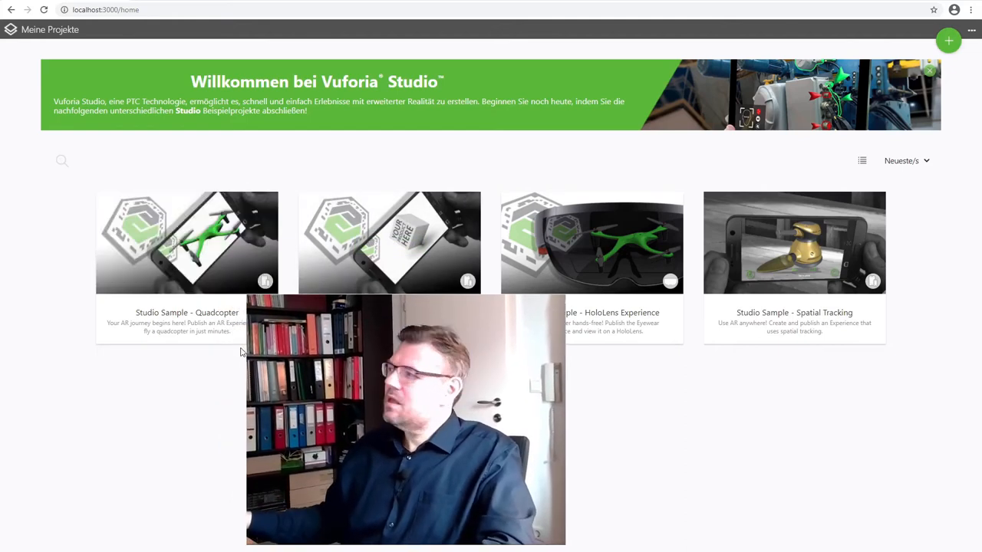